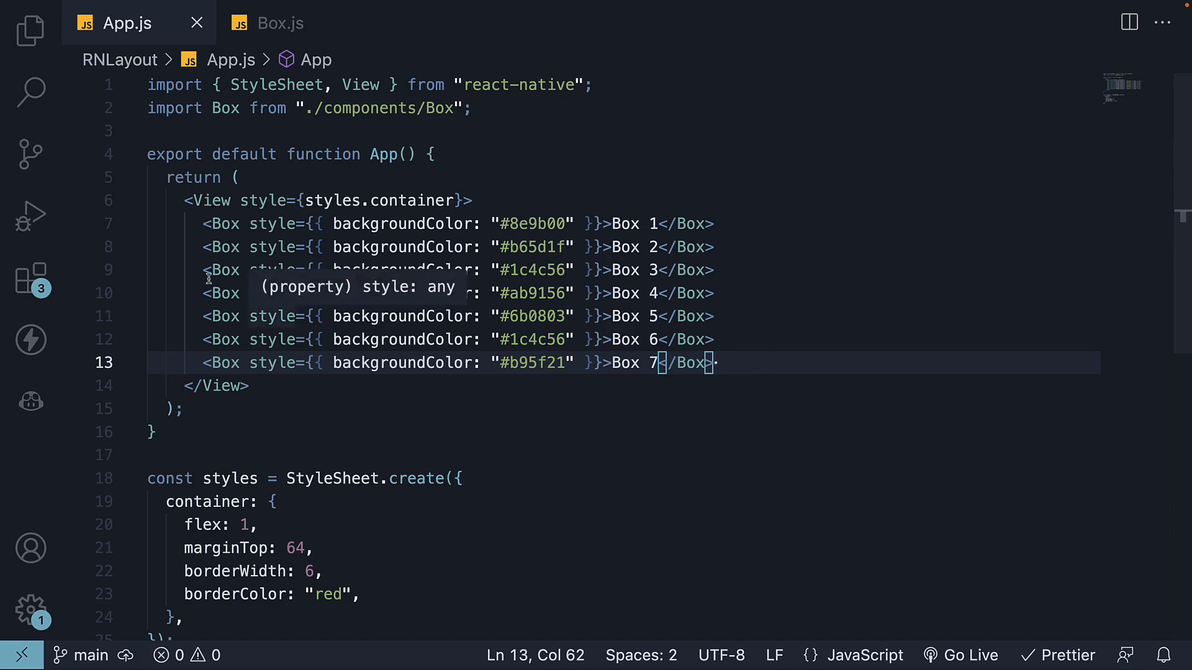
Comment out the Box 4 through Box 7 lines, leaving Boxes 1–3 active
key("ctrl+/")
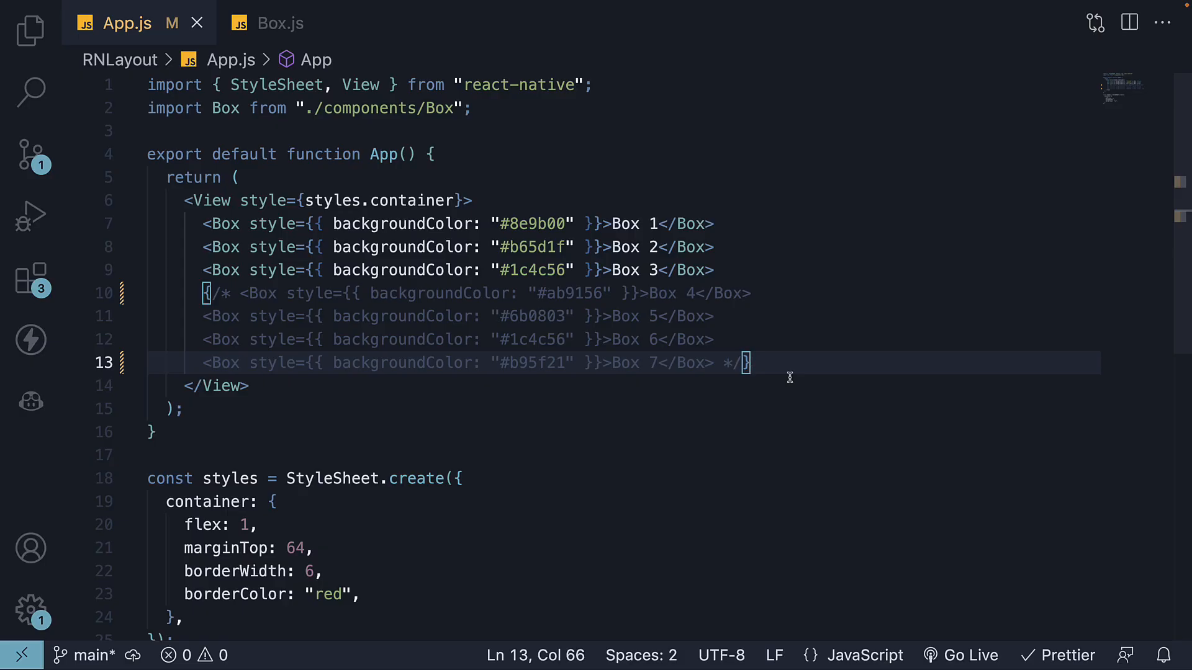
Add flexDirection: "column" to the container style
scroll("down", 3)
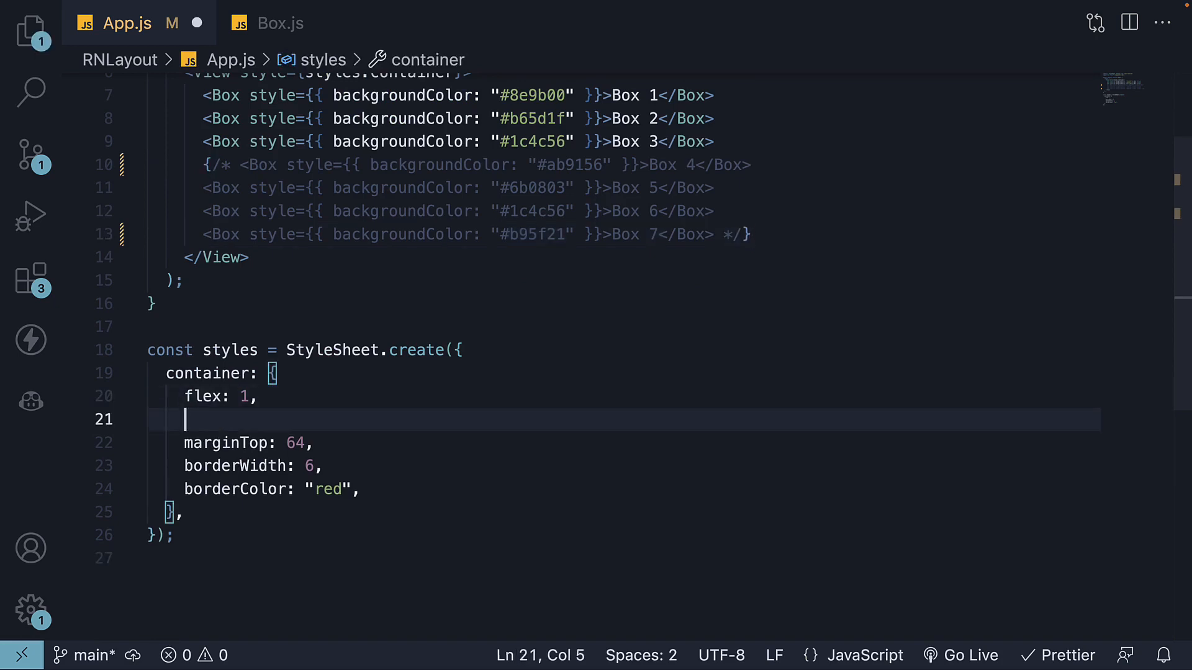
type("flexDirection")
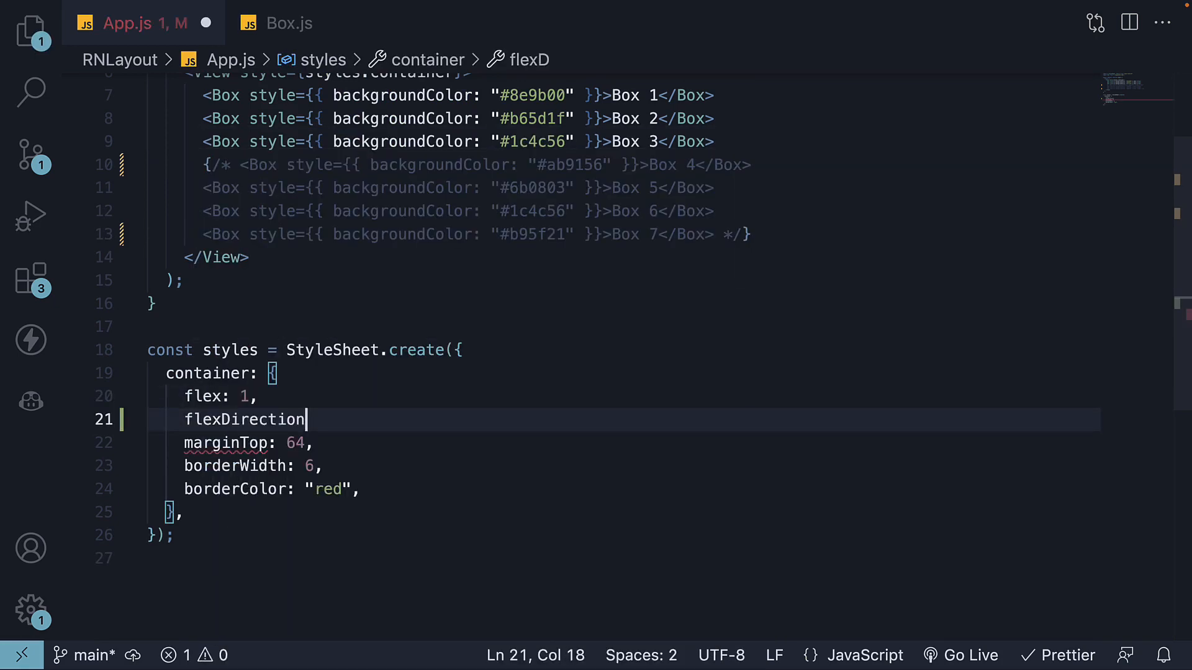
type(": \"column\"")
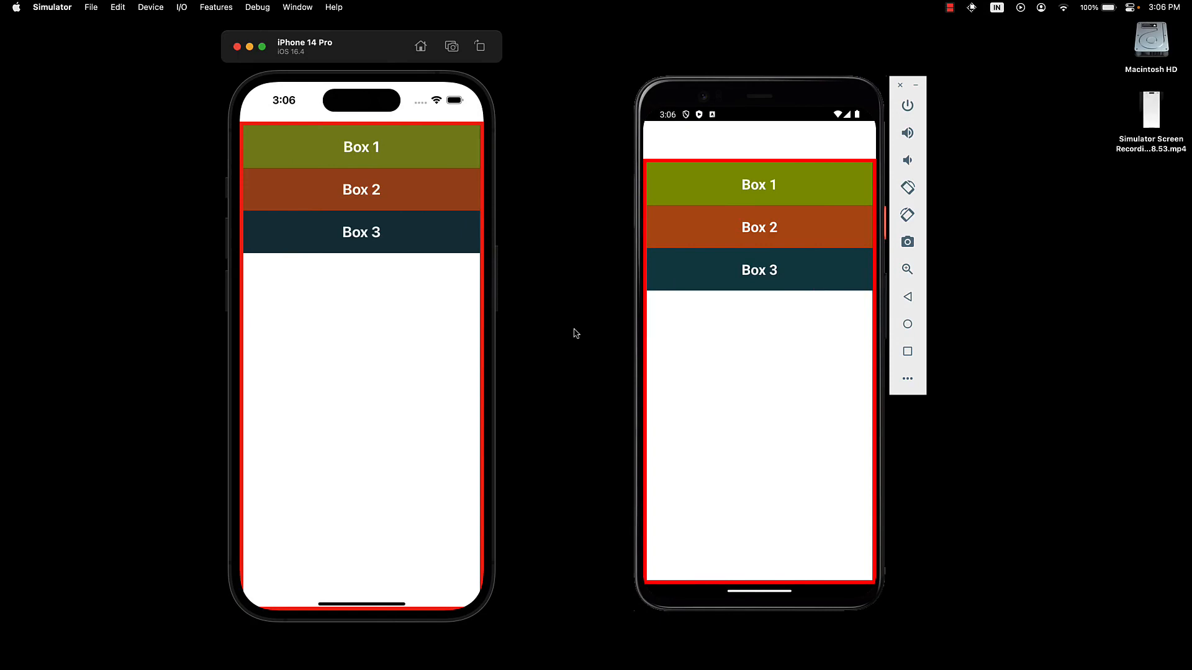
mouse_move(466, 252)
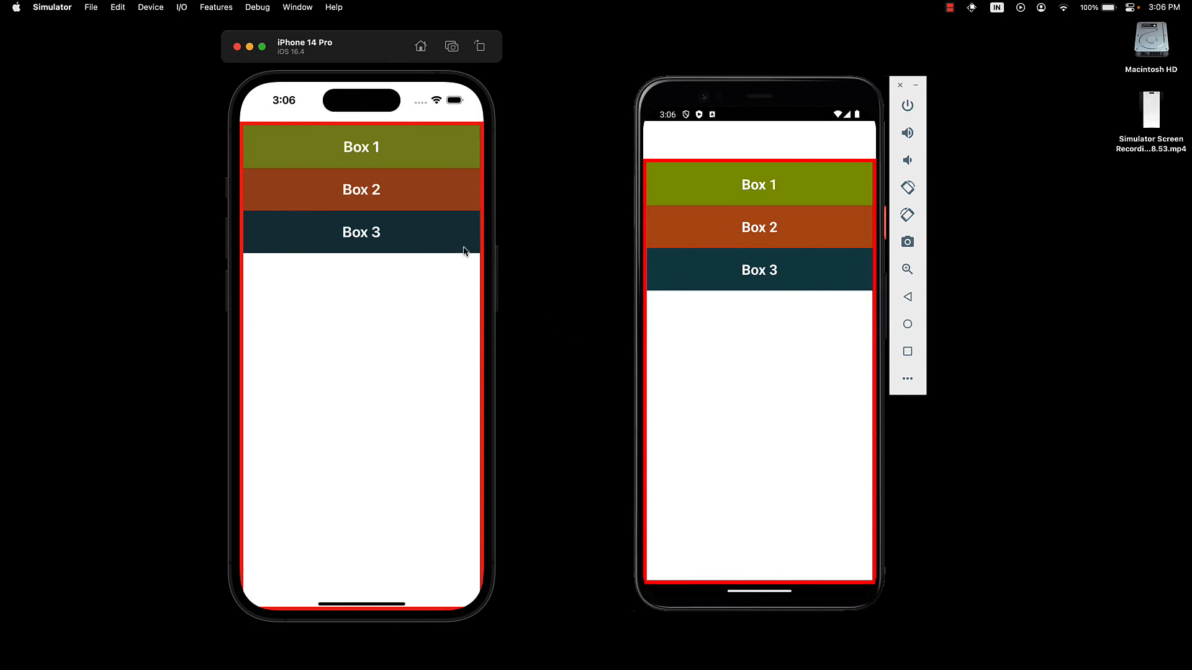
mouse_move(556, 454)
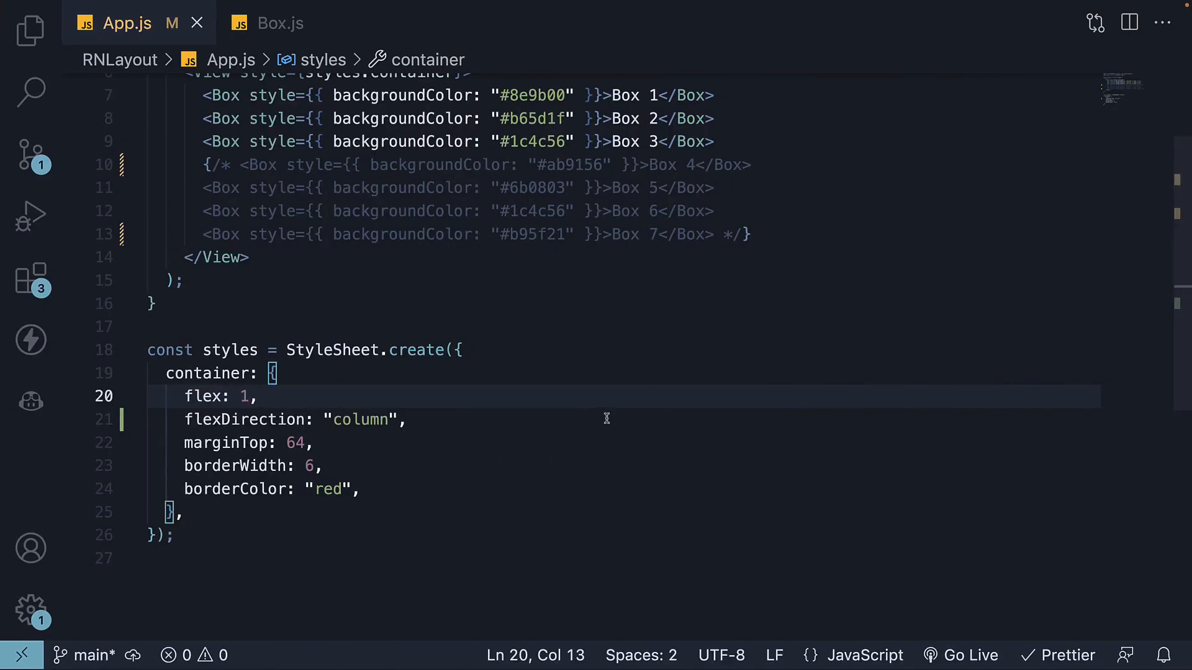
mouse_move(394, 426)
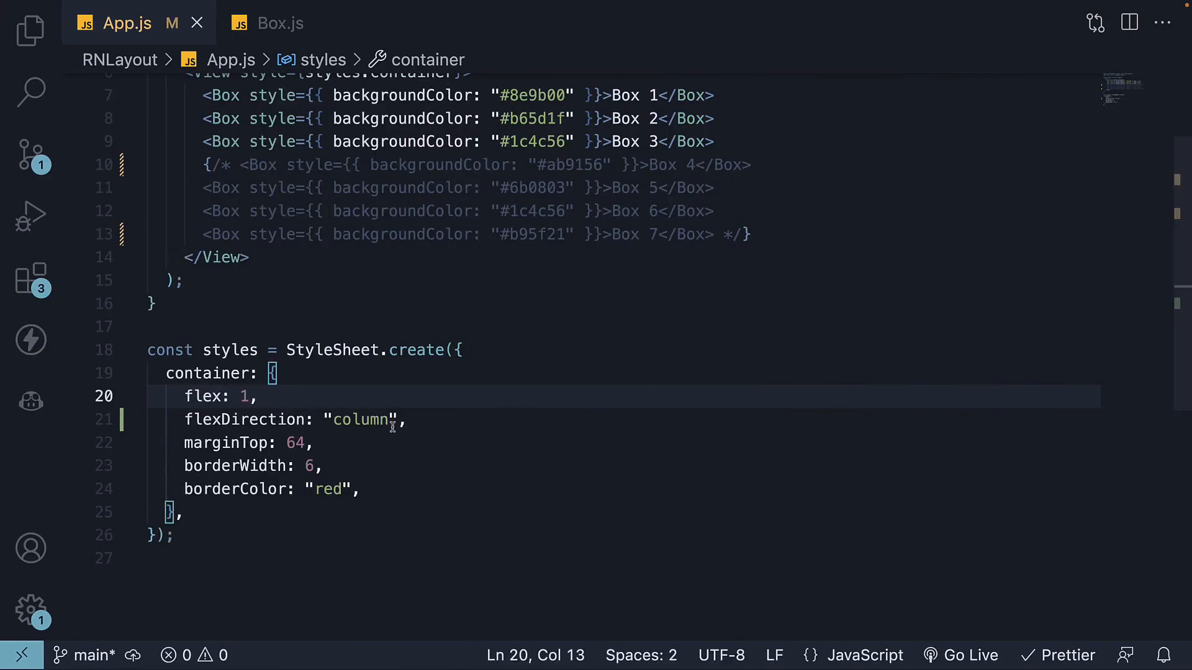
Extend the flexDirection value to "column-reverse"
type("-reverse")
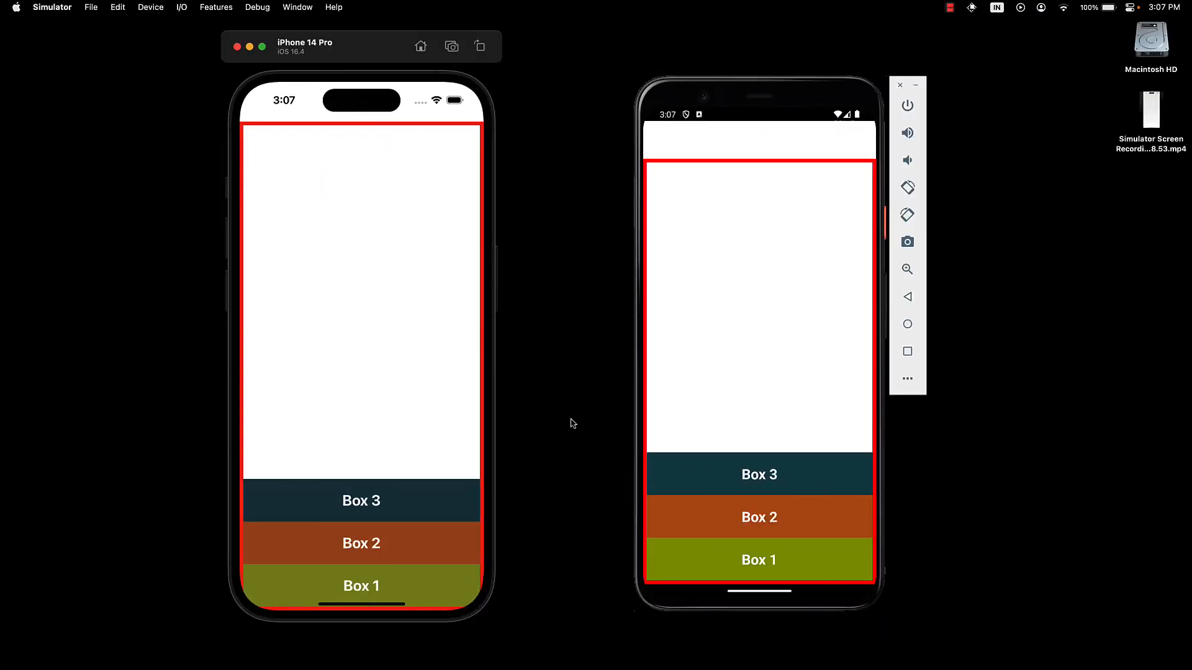
mouse_move(429, 586)
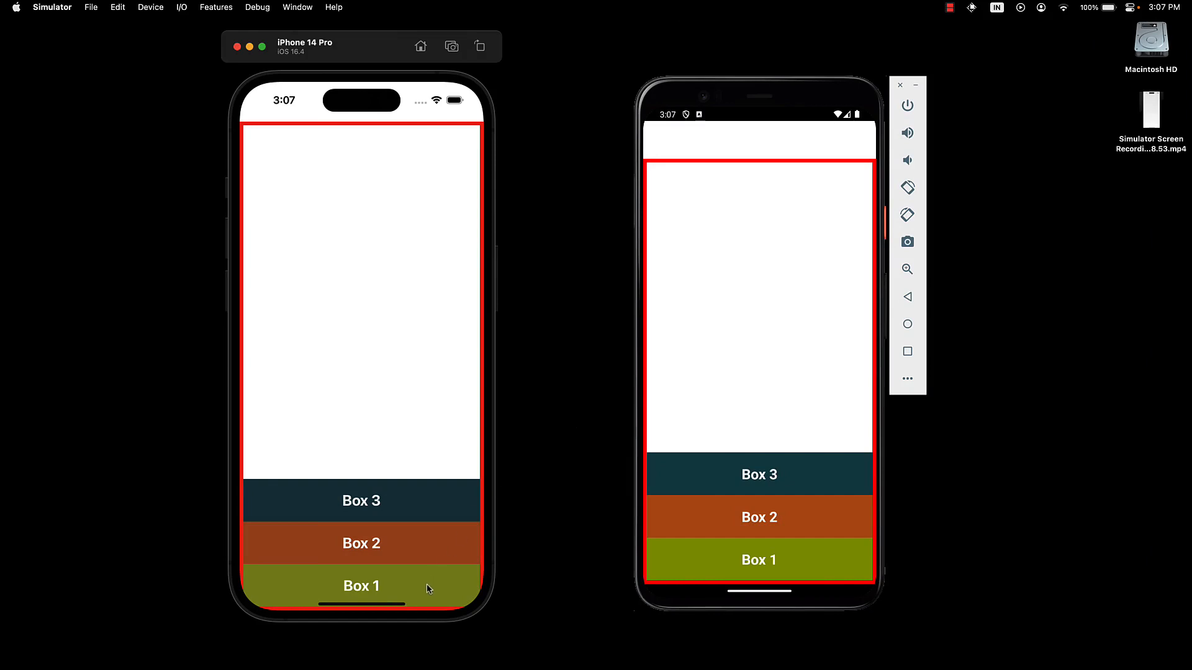
mouse_move(625, 391)
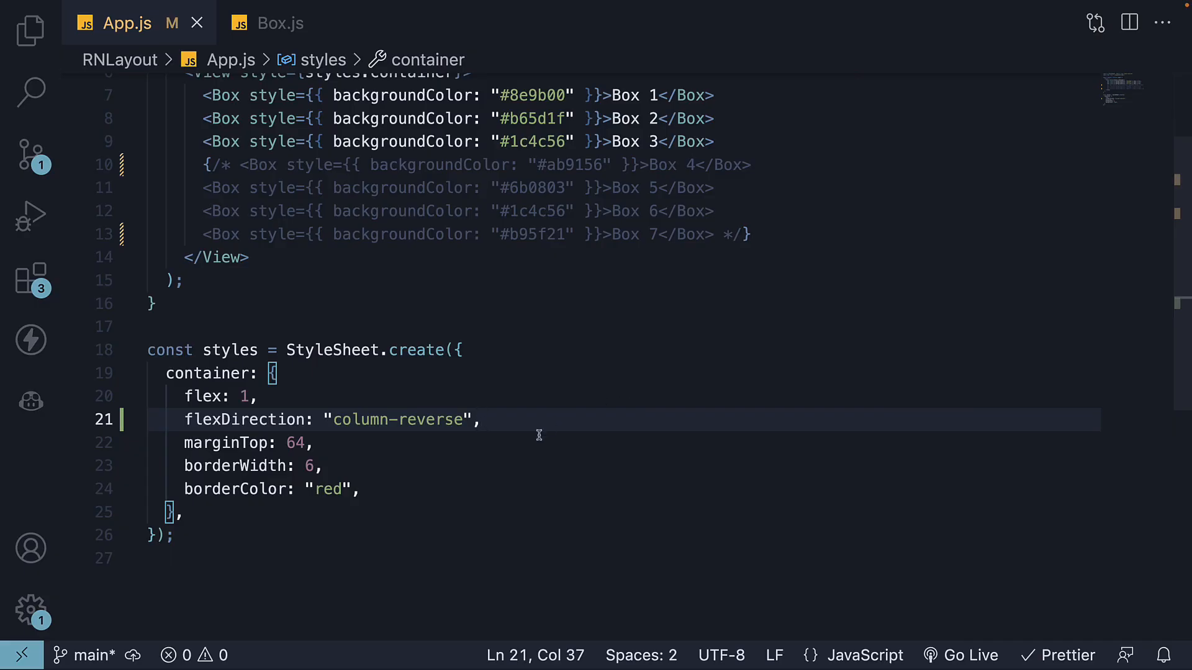
Replace the column-reverse flexDirection value with "row"
double_click(397, 418)
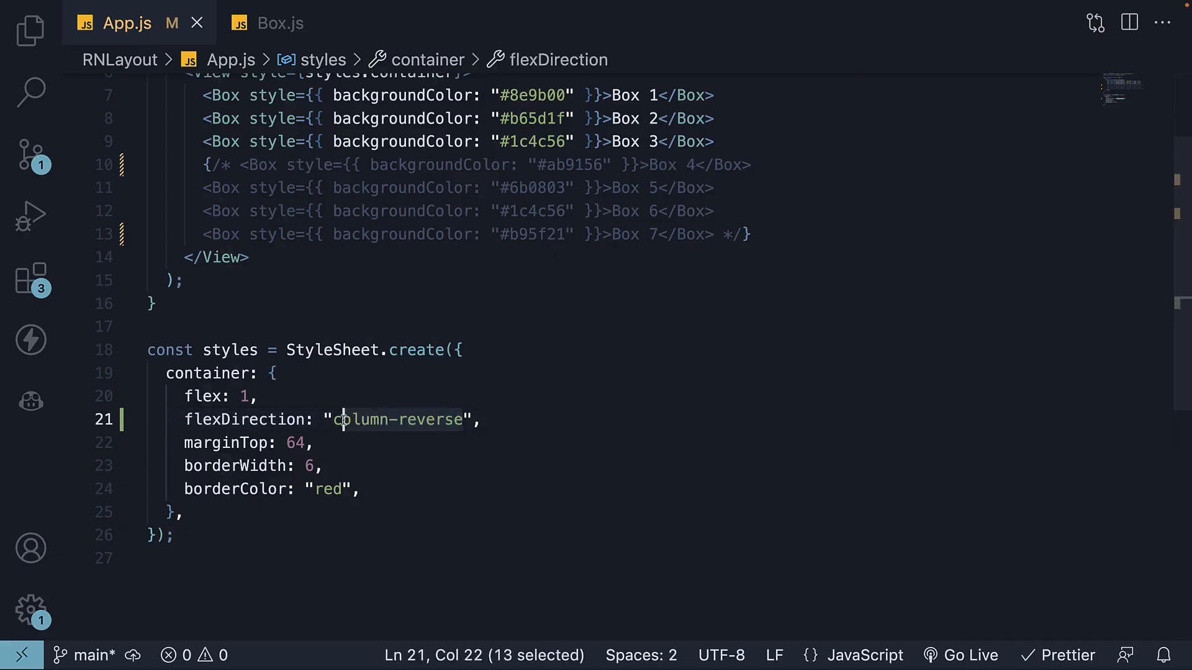
type("row")
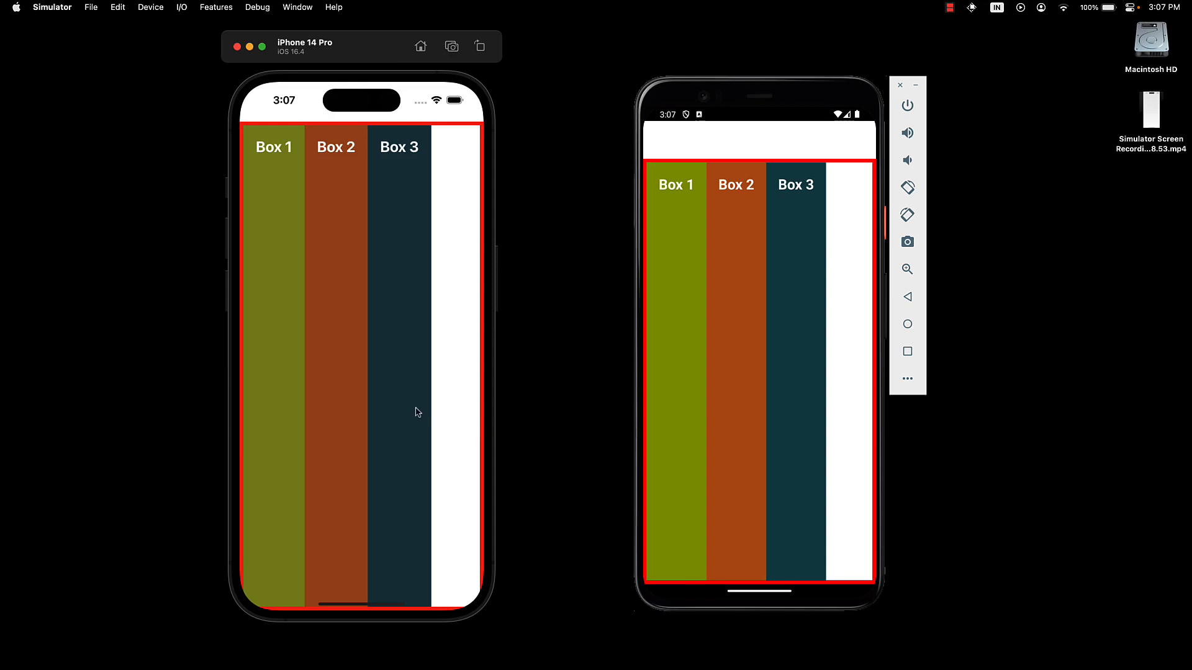
mouse_move(442, 370)
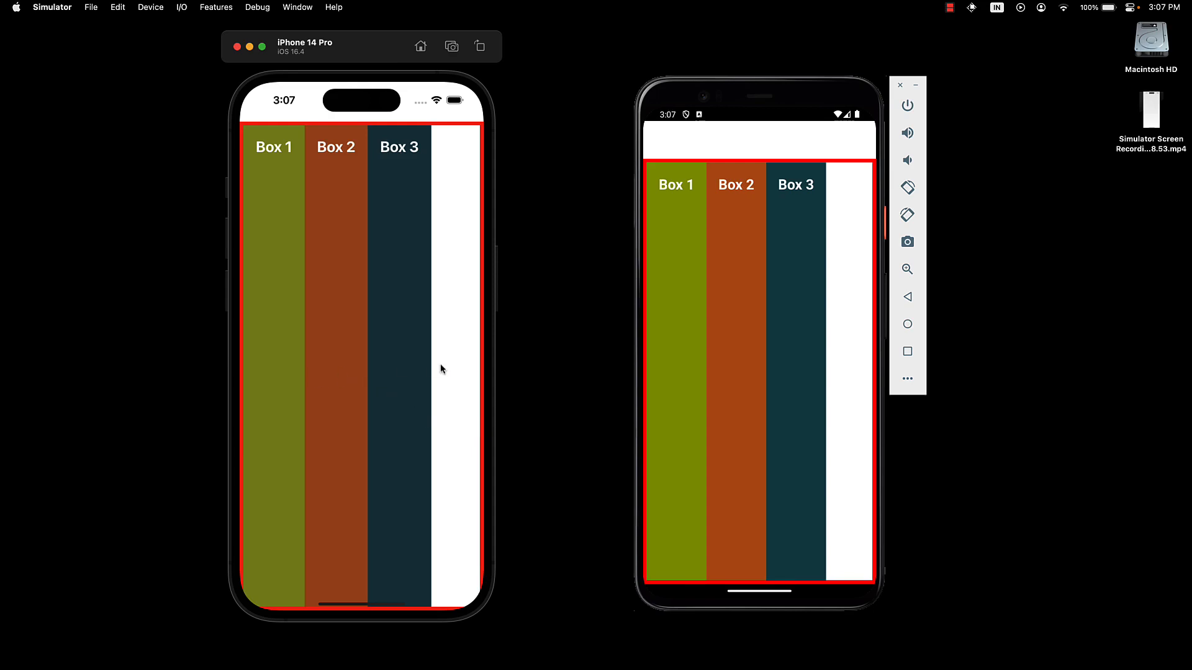
mouse_move(373, 227)
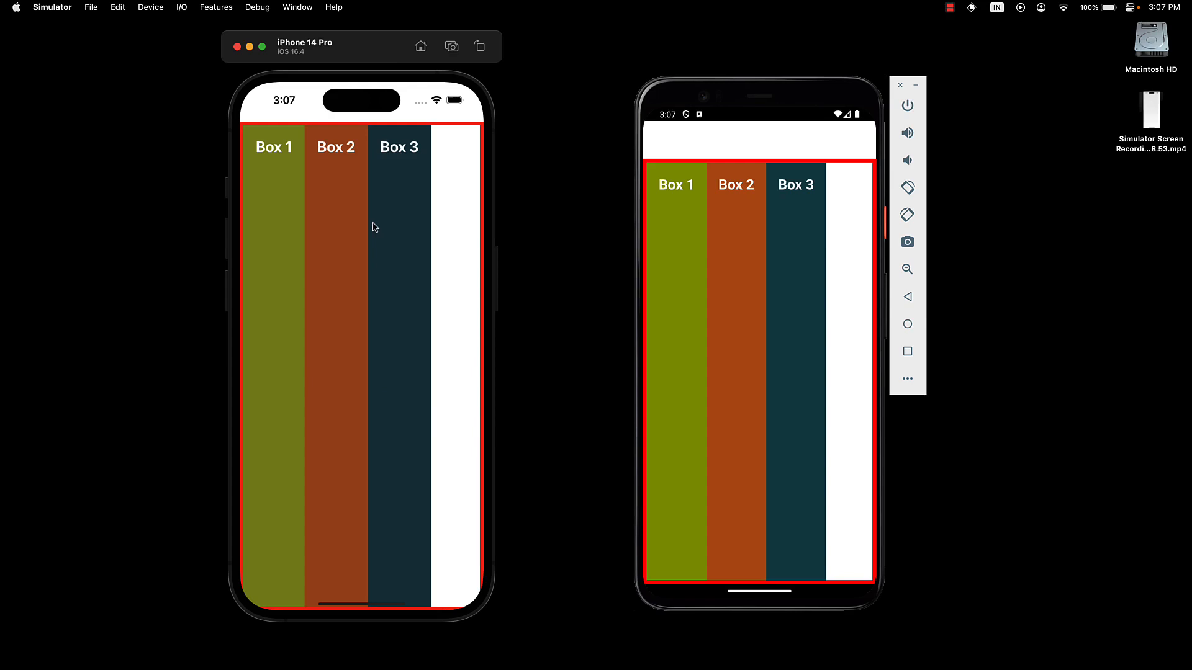
mouse_move(404, 442)
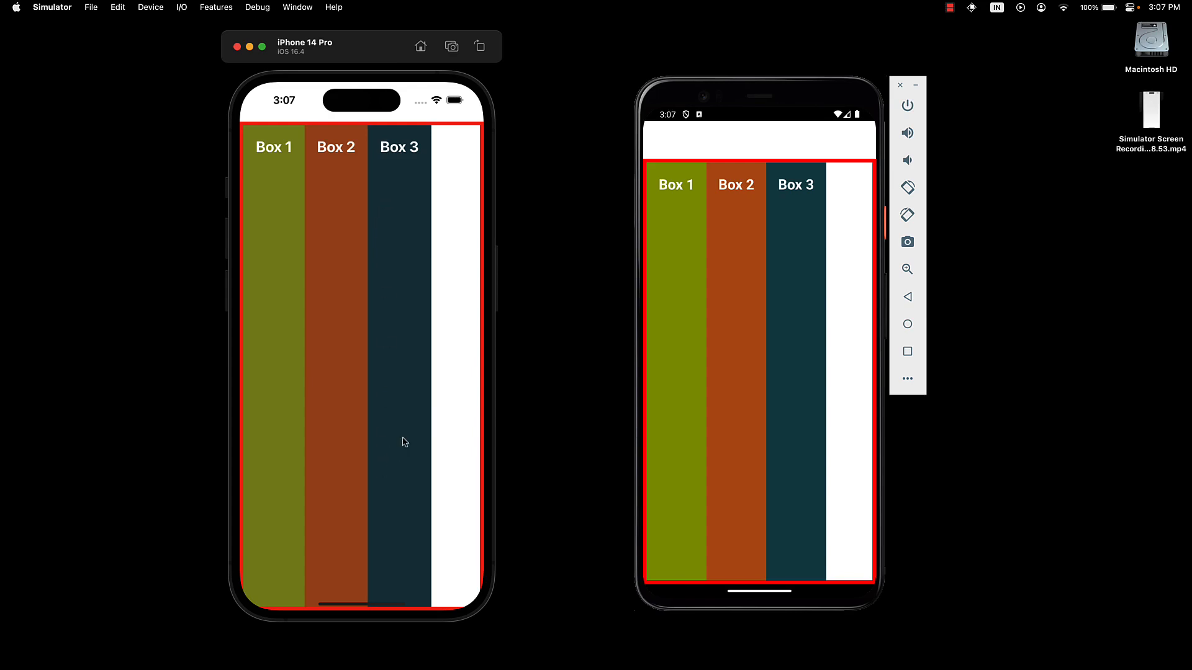
mouse_move(447, 372)
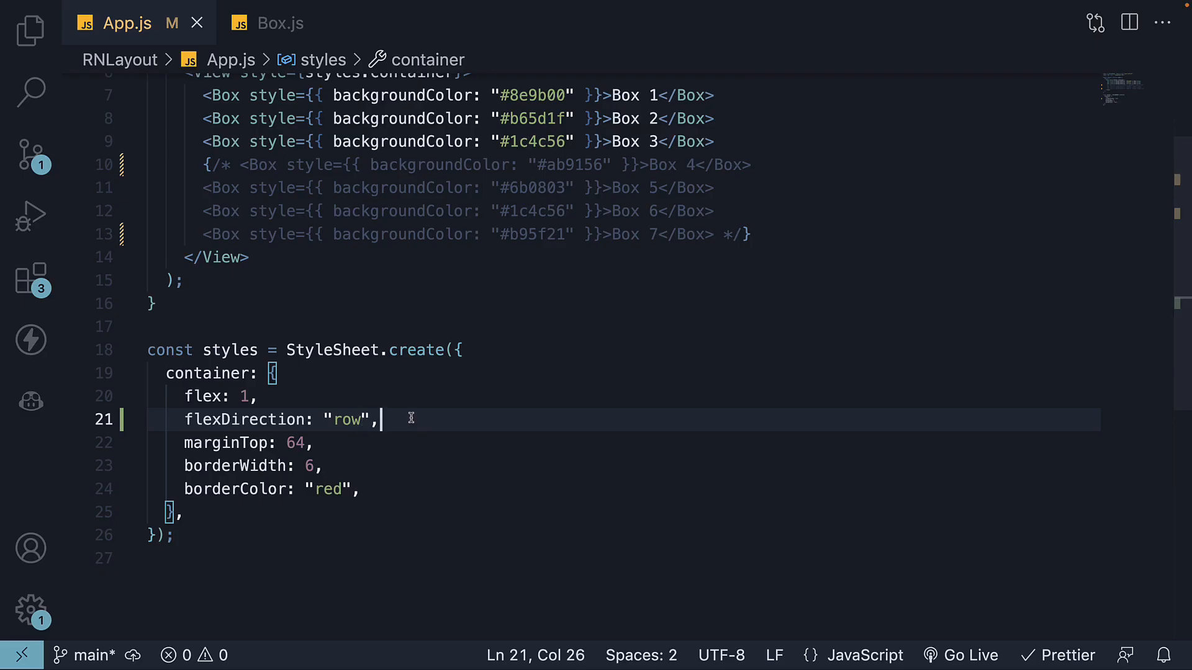
Select the row flexDirection value to change it to "row-reverse"
double_click(346, 420)
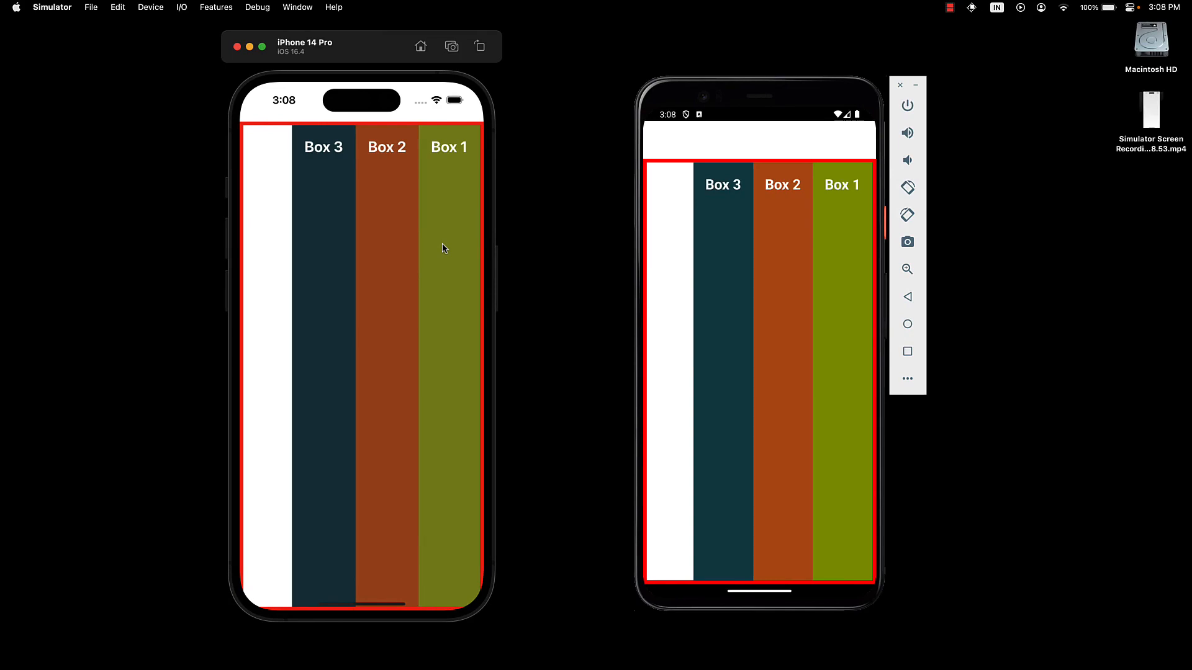
mouse_move(338, 245)
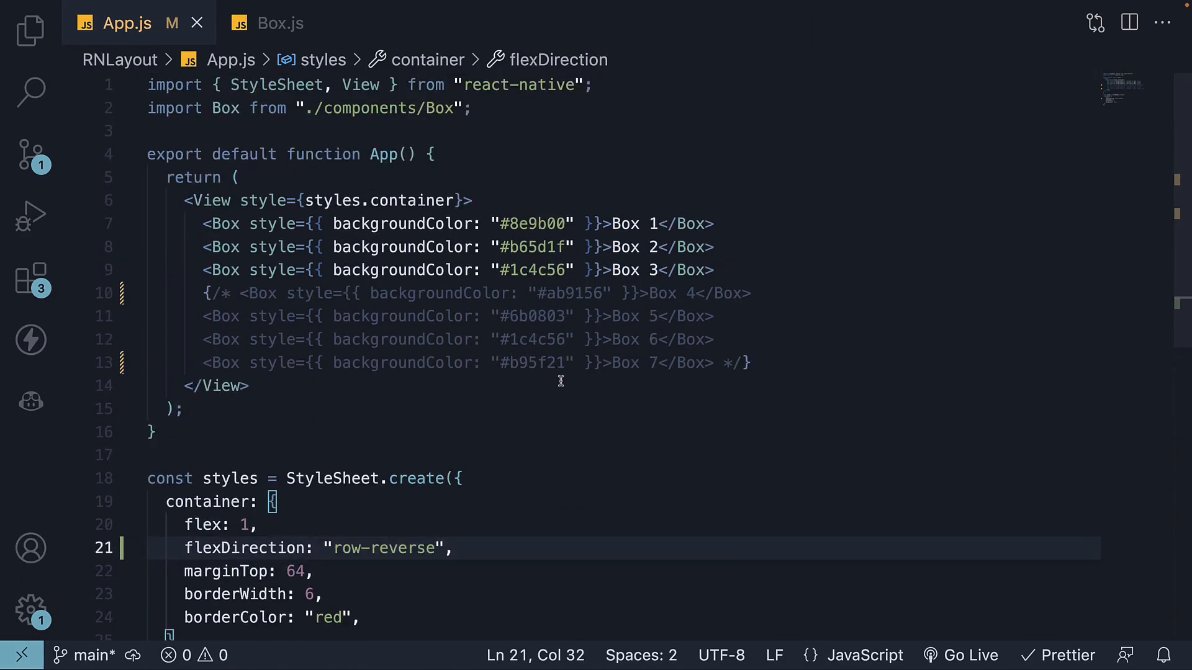
Uncomment the Box 4 line so Box 4 reappears at the left end
left_click(205, 293)
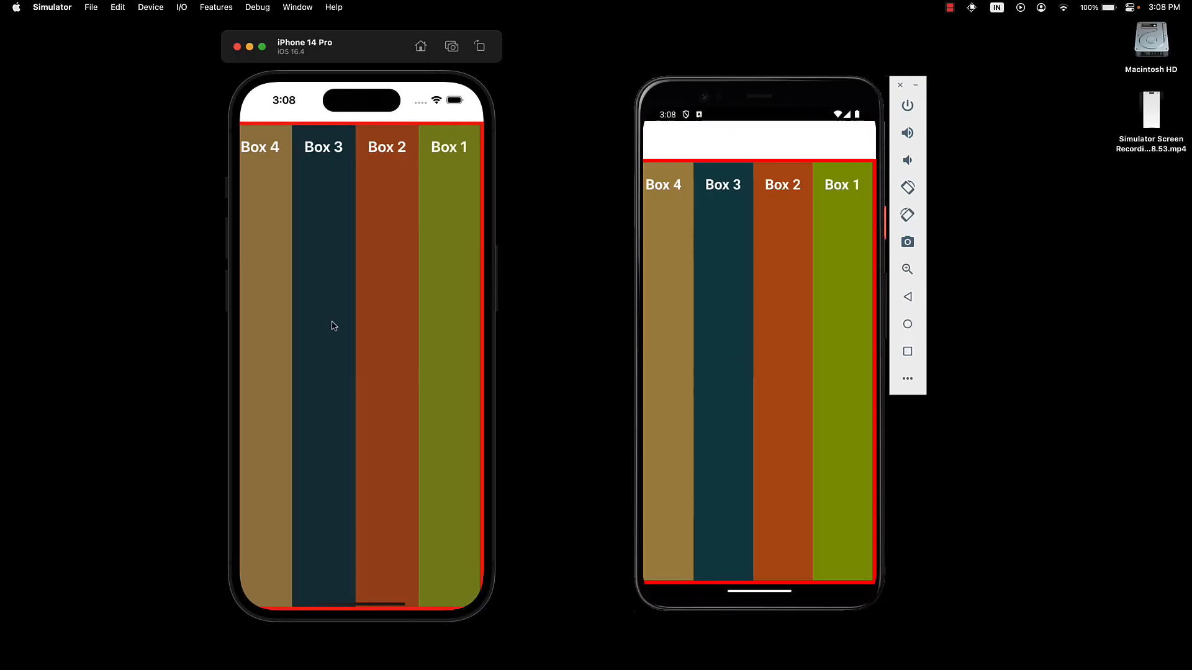
mouse_move(273, 282)
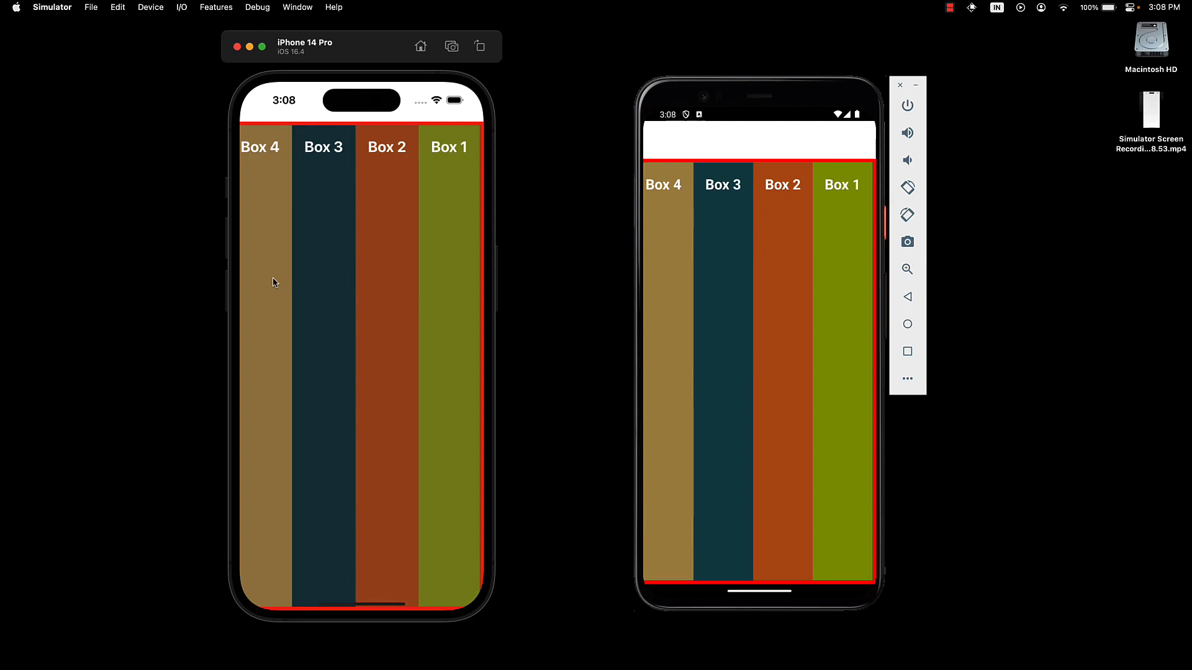
mouse_move(175, 274)
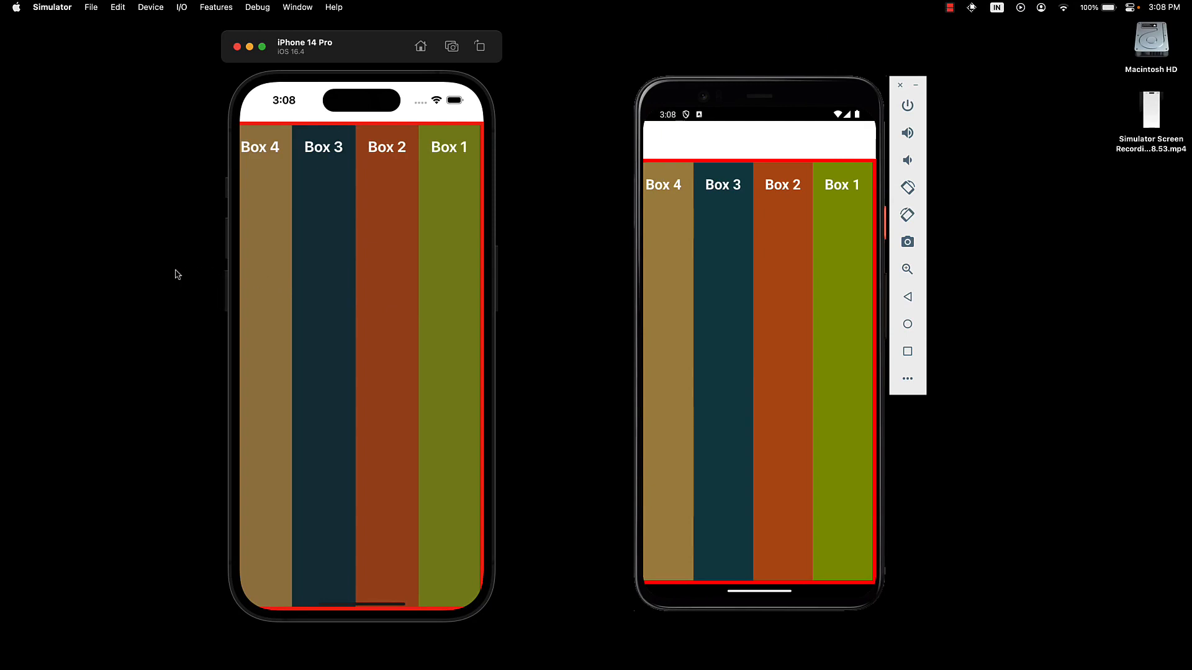
mouse_move(364, 265)
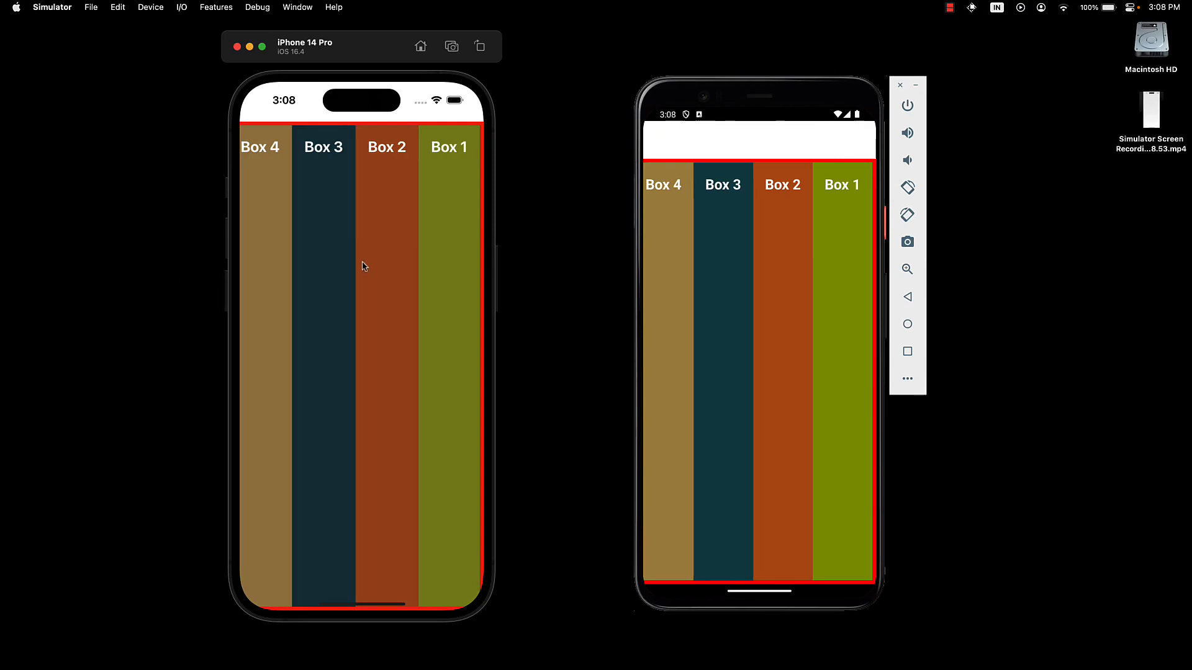